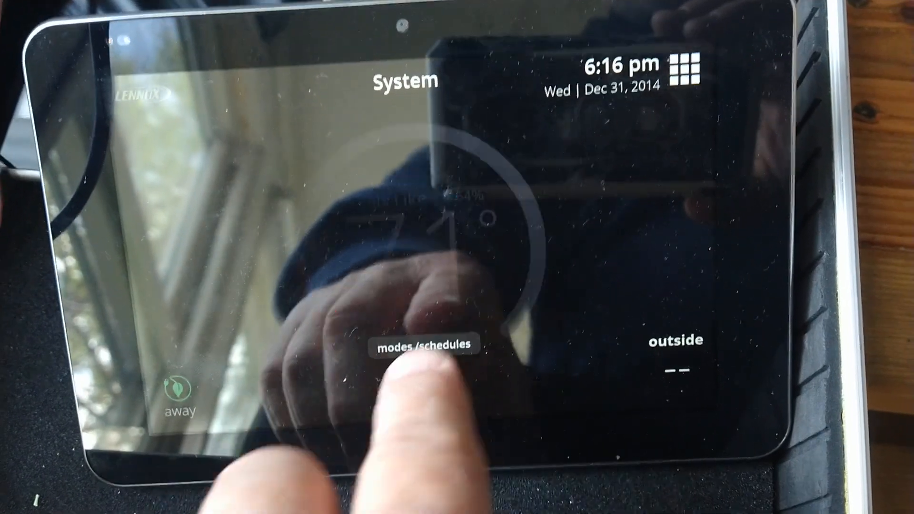
Navigate through the quick menu and system settings to advanced settings' installer-only warning.
{"action": "left_click", "coordinate": [424, 344]}
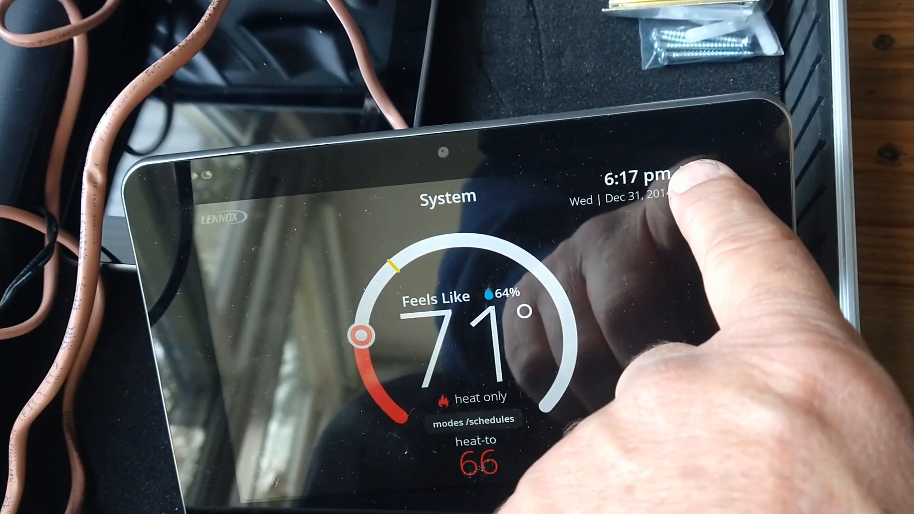
{"action": "left_click", "coordinate": [681, 166]}
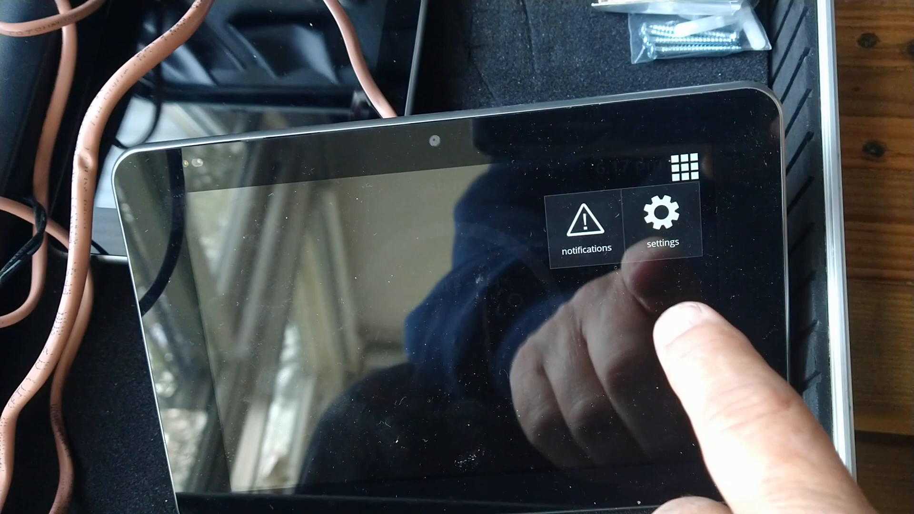
{"action": "left_click", "coordinate": [662, 224]}
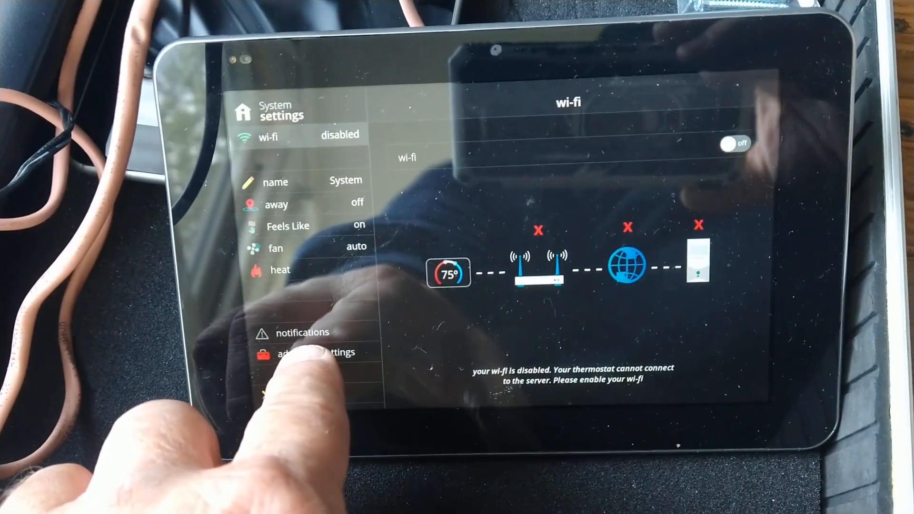
{"action": "left_click", "coordinate": [305, 352]}
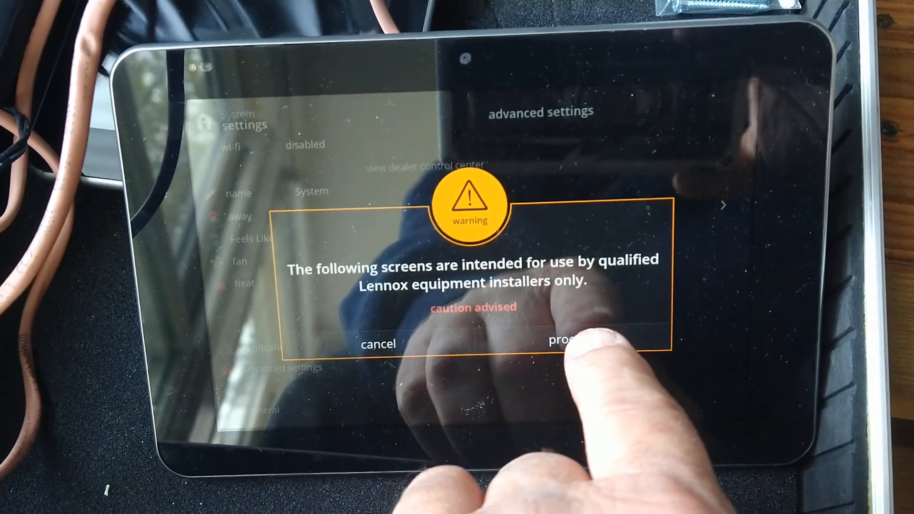
Proceed past the installer-only warning into the dealer control center.
{"action": "left_click", "coordinate": [569, 343]}
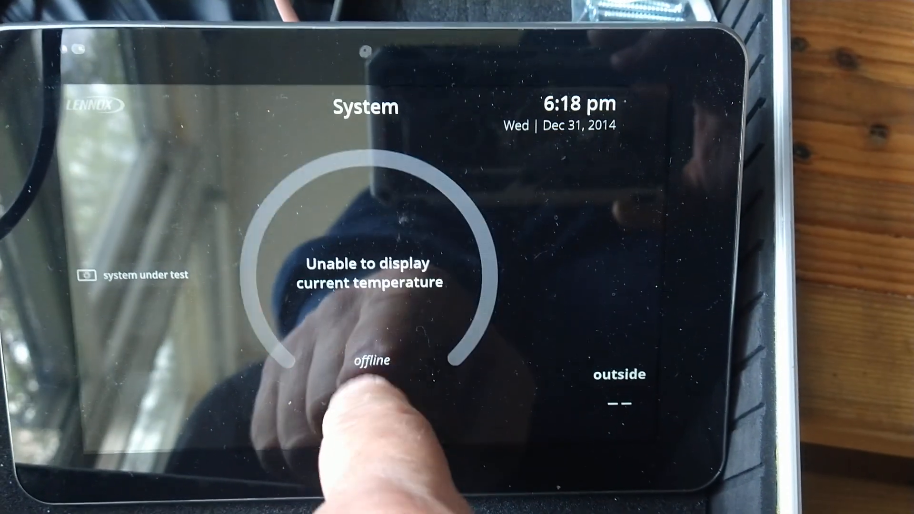
Review the mode wheel's cool only, heat/cool and emergency heat options, keeping heat only.
{"action": "left_click", "coordinate": [364, 262]}
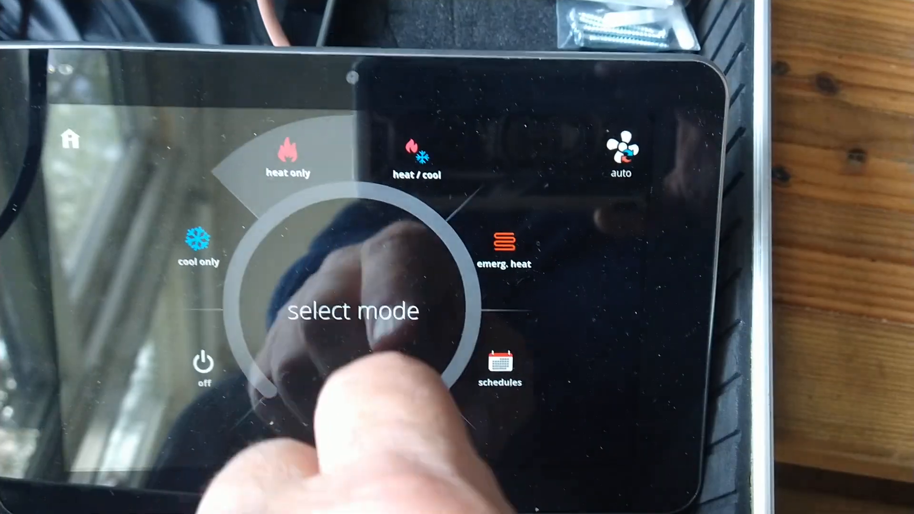
{"action": "left_click", "coordinate": [286, 158]}
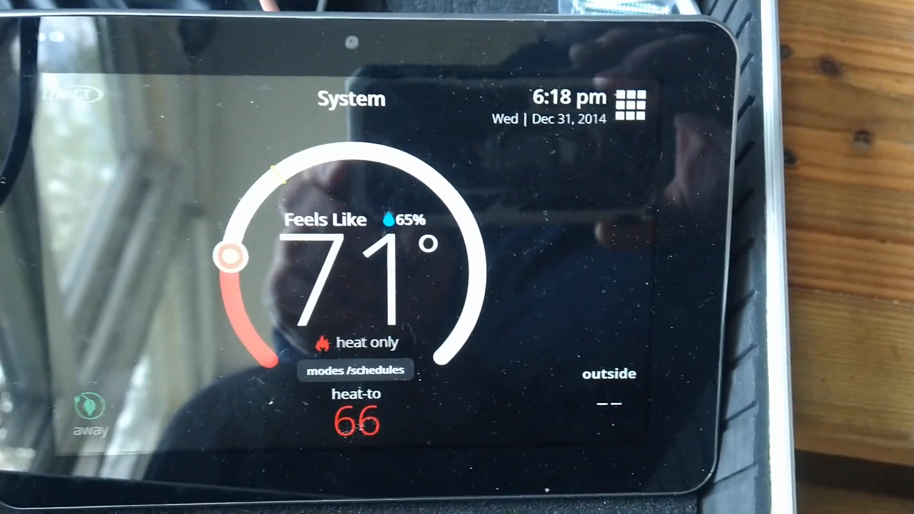